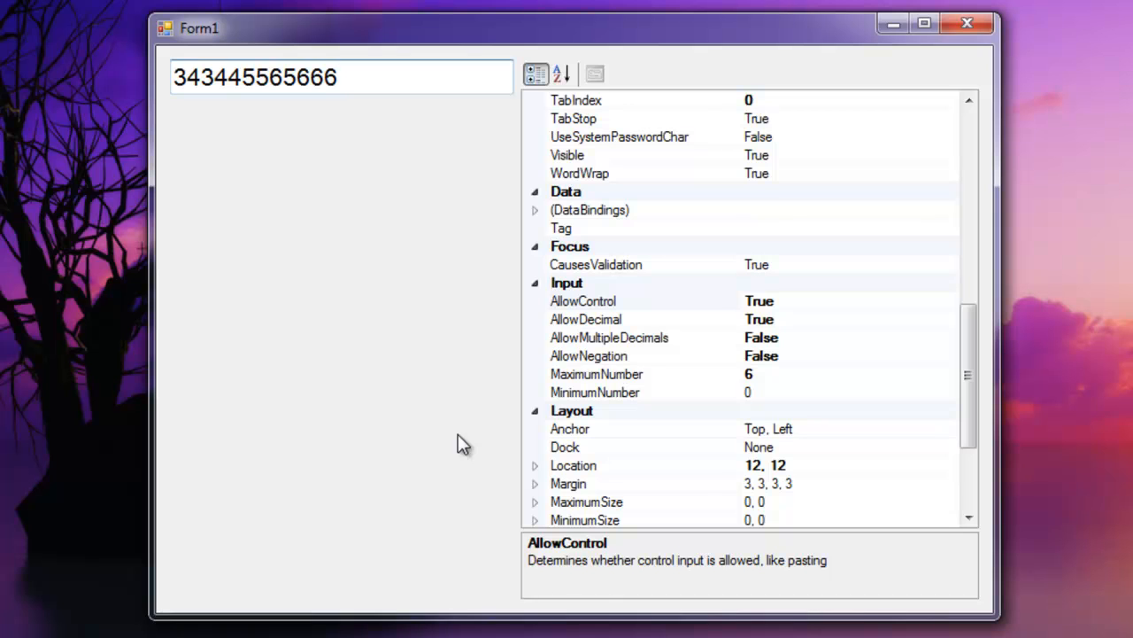
Step: Try the number field and inspect the AllowControl setting in the Input group
click(341, 77)
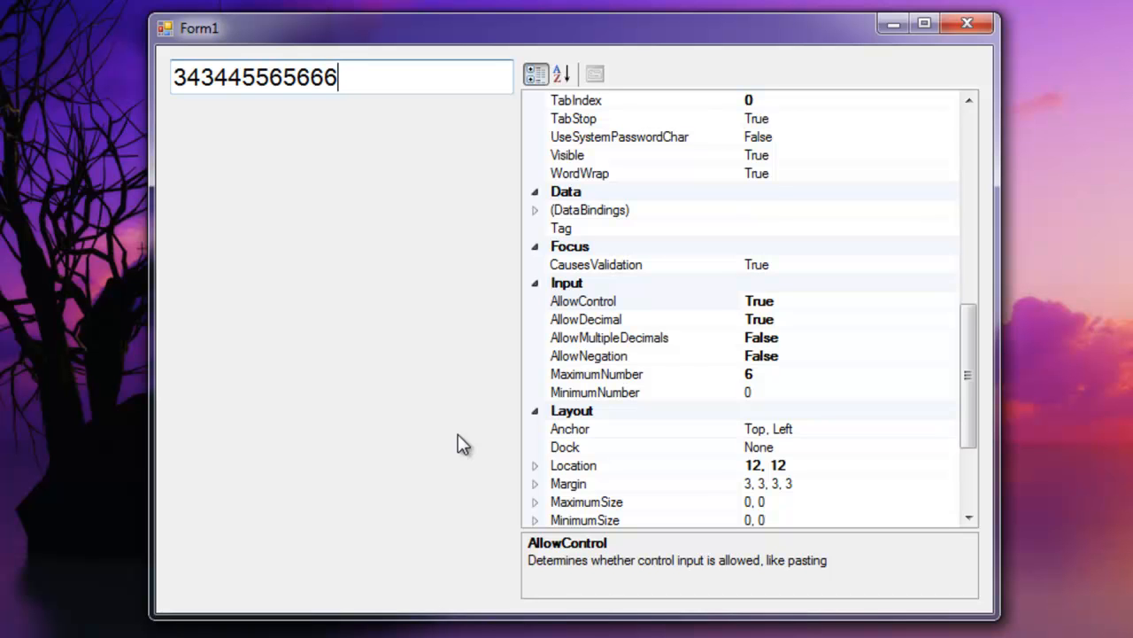
mouse_move(527, 382)
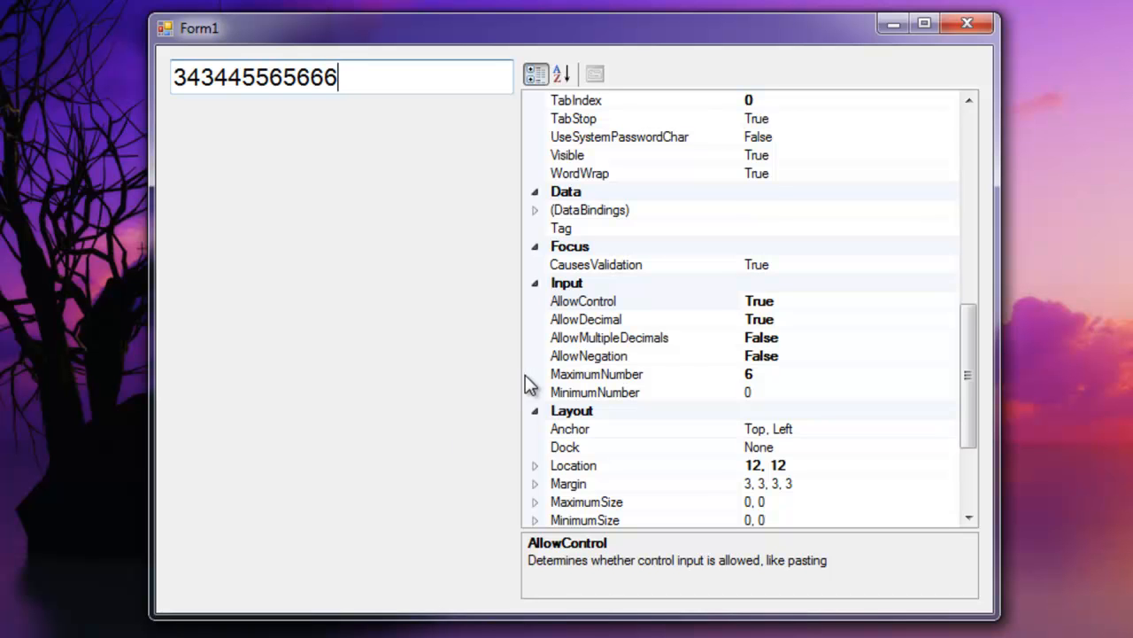
click(566, 283)
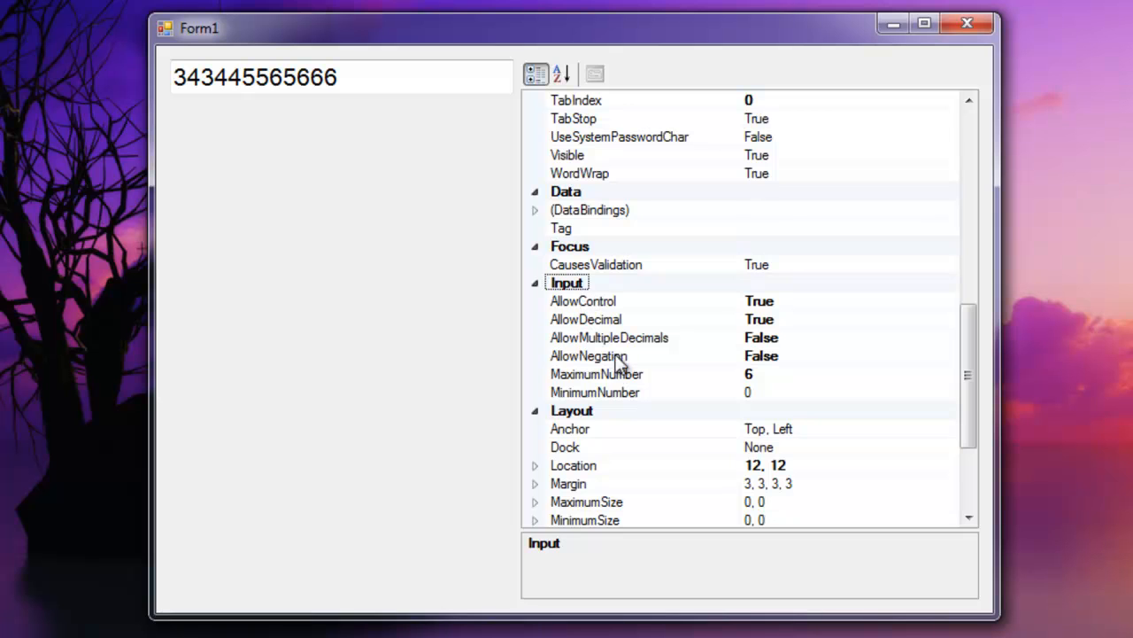
click(583, 300)
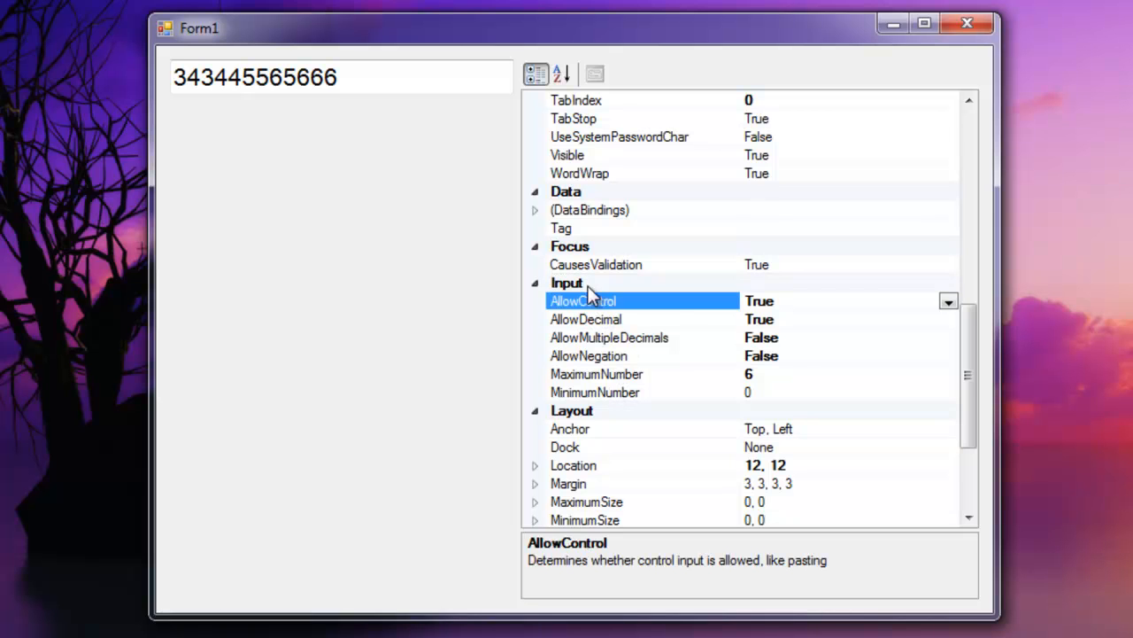
mouse_move(616, 306)
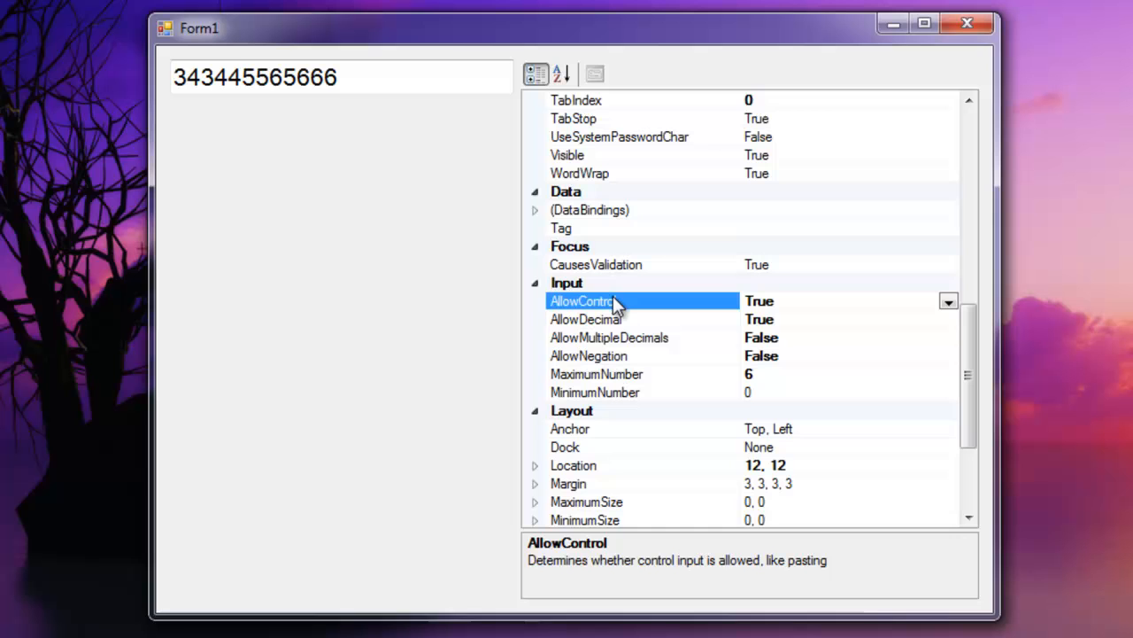
mouse_move(659, 312)
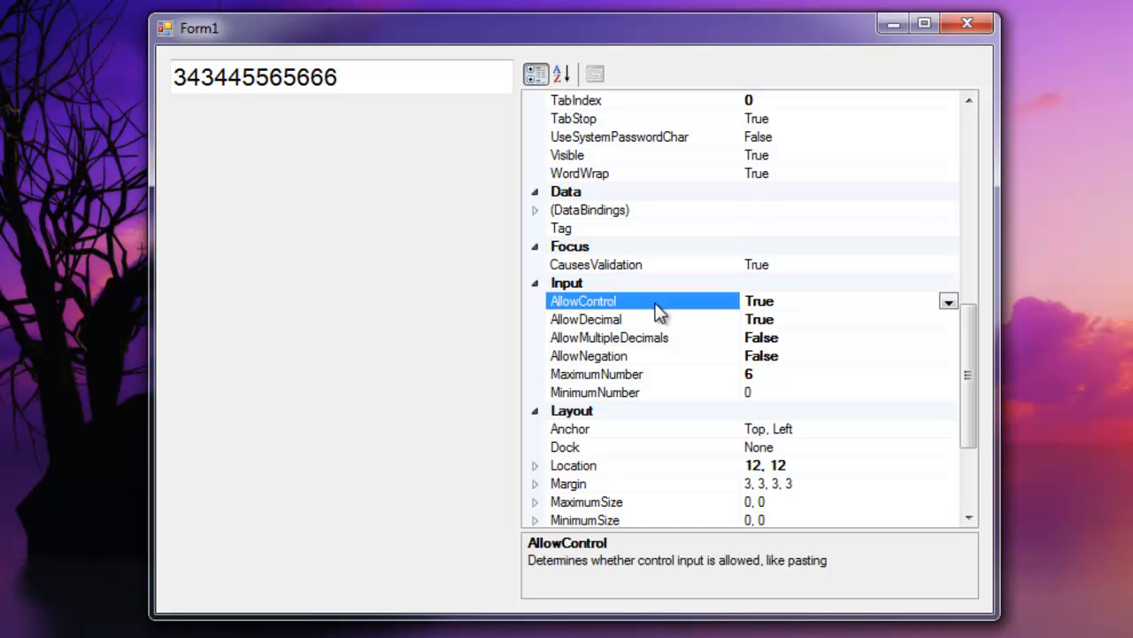
click(341, 77)
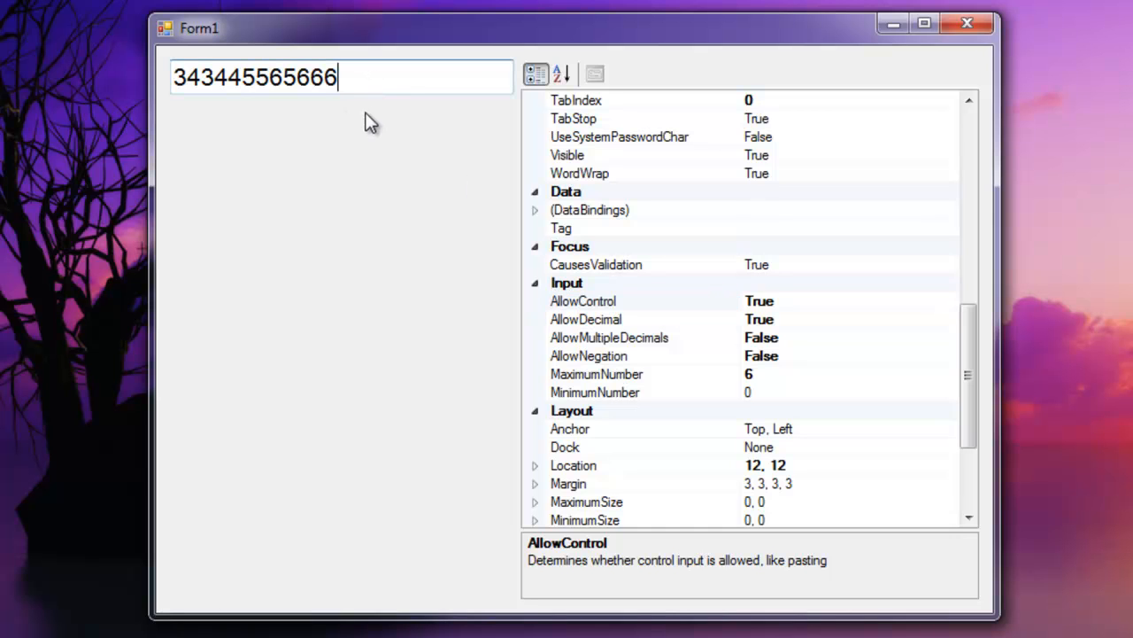
mouse_move(438, 78)
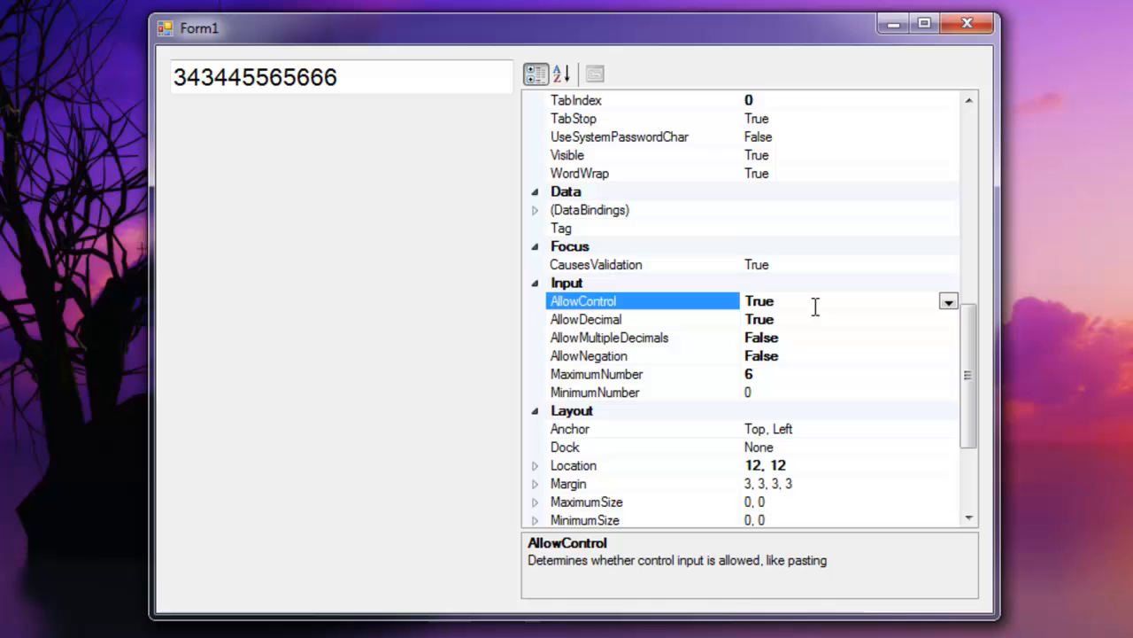
mouse_move(695, 301)
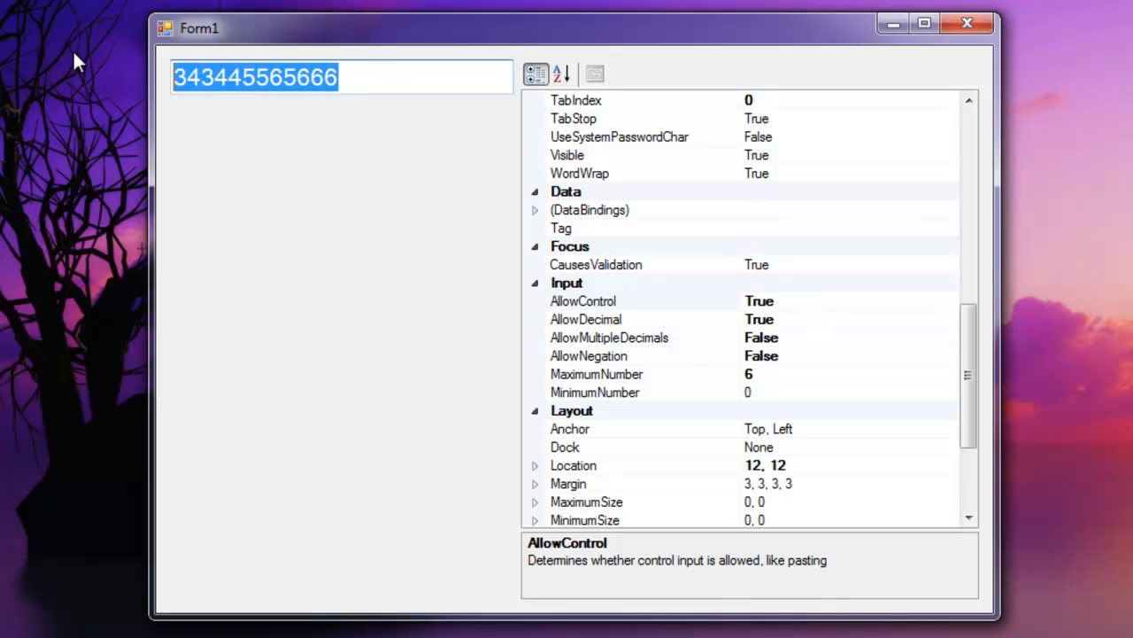
click(582, 300)
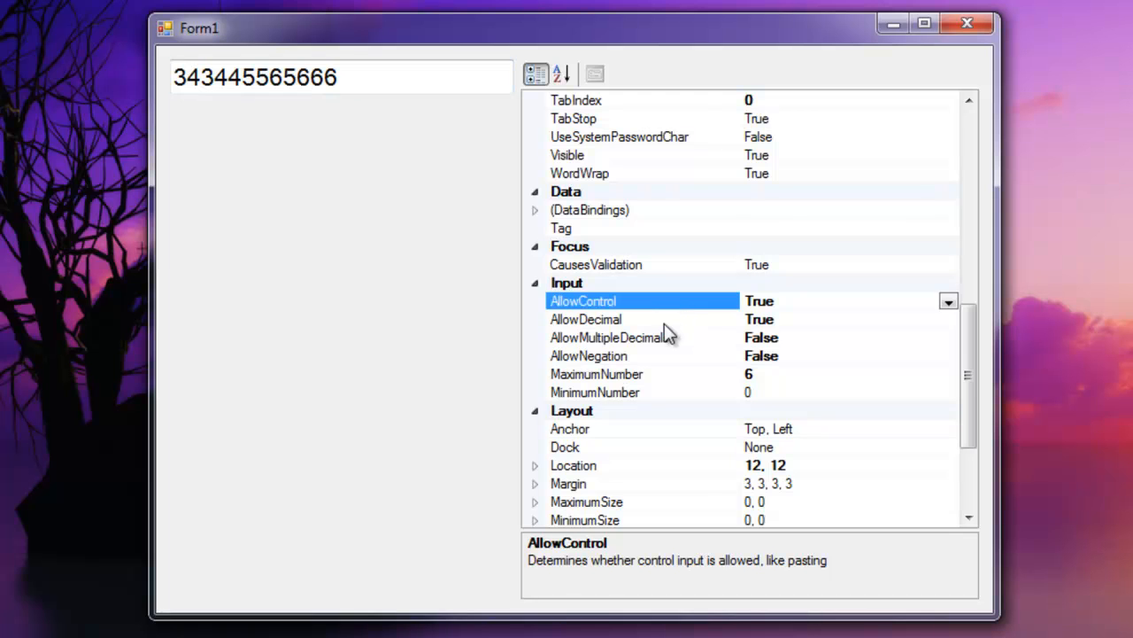
click(586, 318)
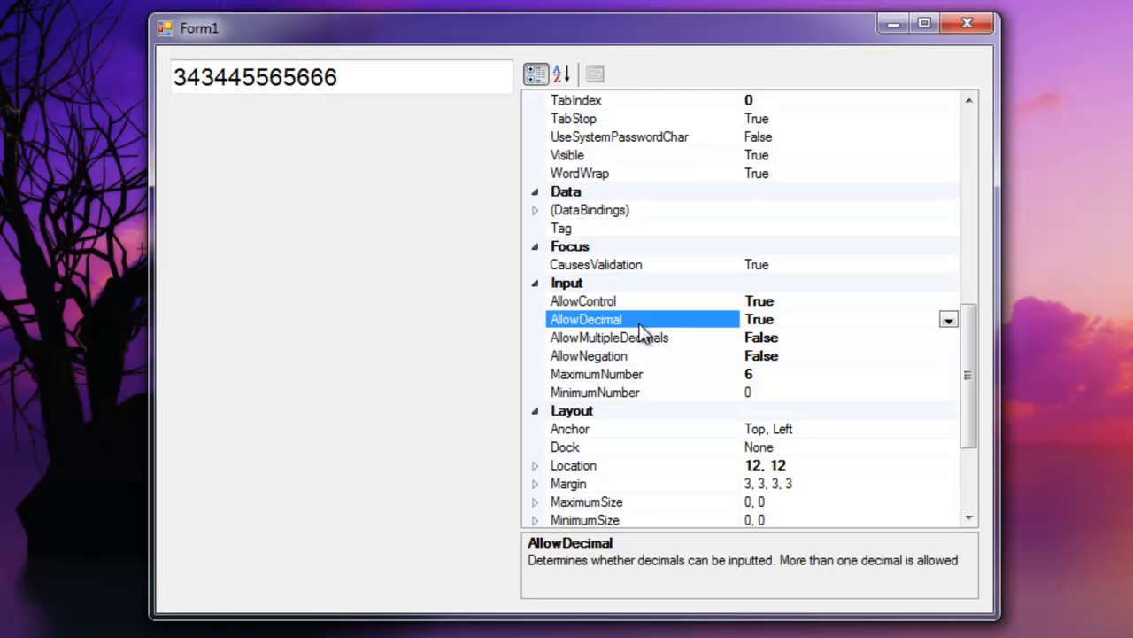
mouse_move(613, 335)
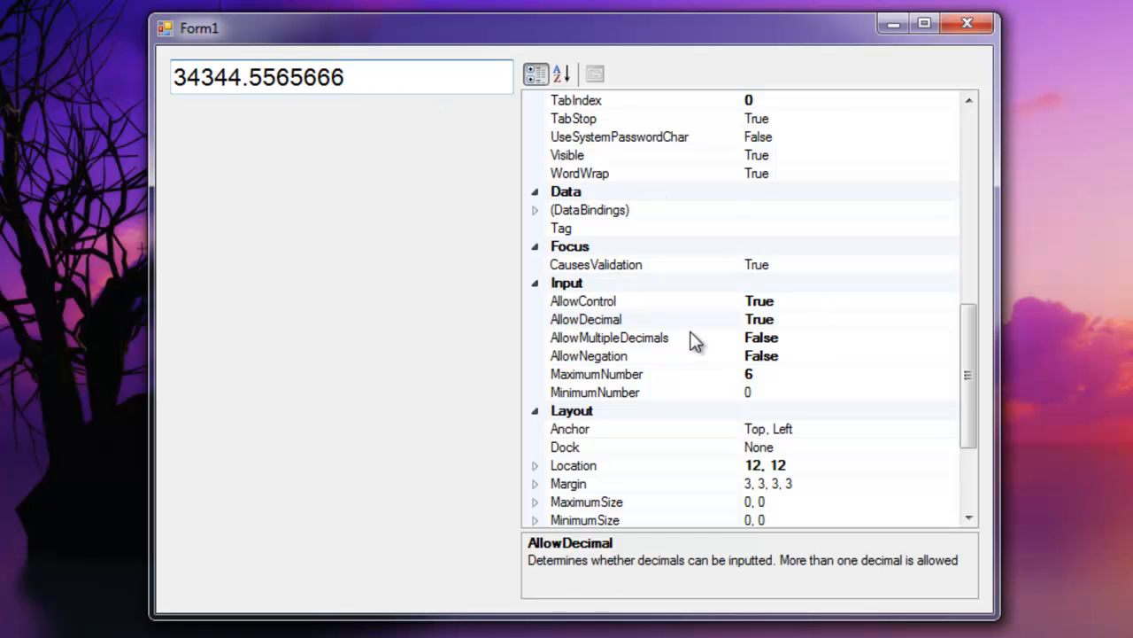
click(585, 319)
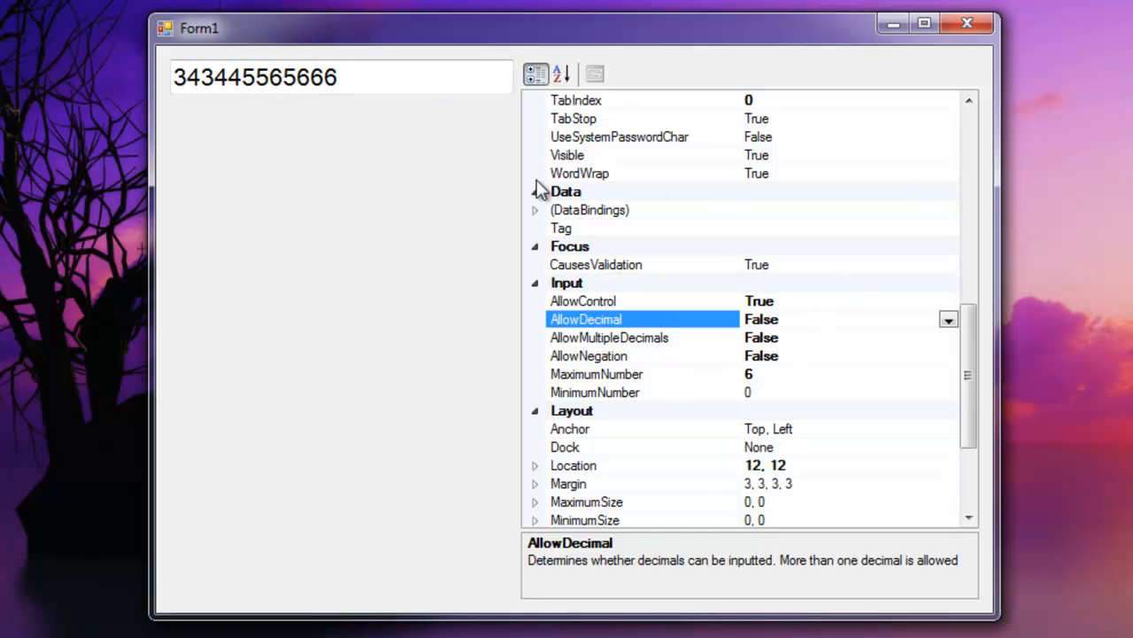
mouse_move(732, 372)
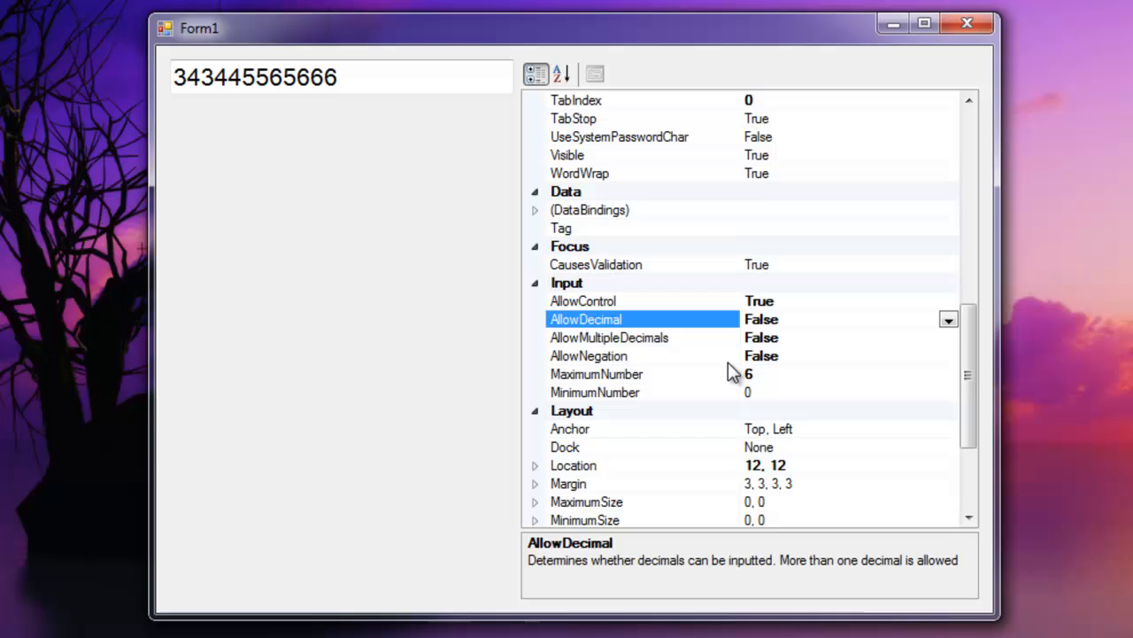
Step: Set AllowDecimal to True and AllowMultipleDecimals to False, leaving 3434455656.66
click(609, 337)
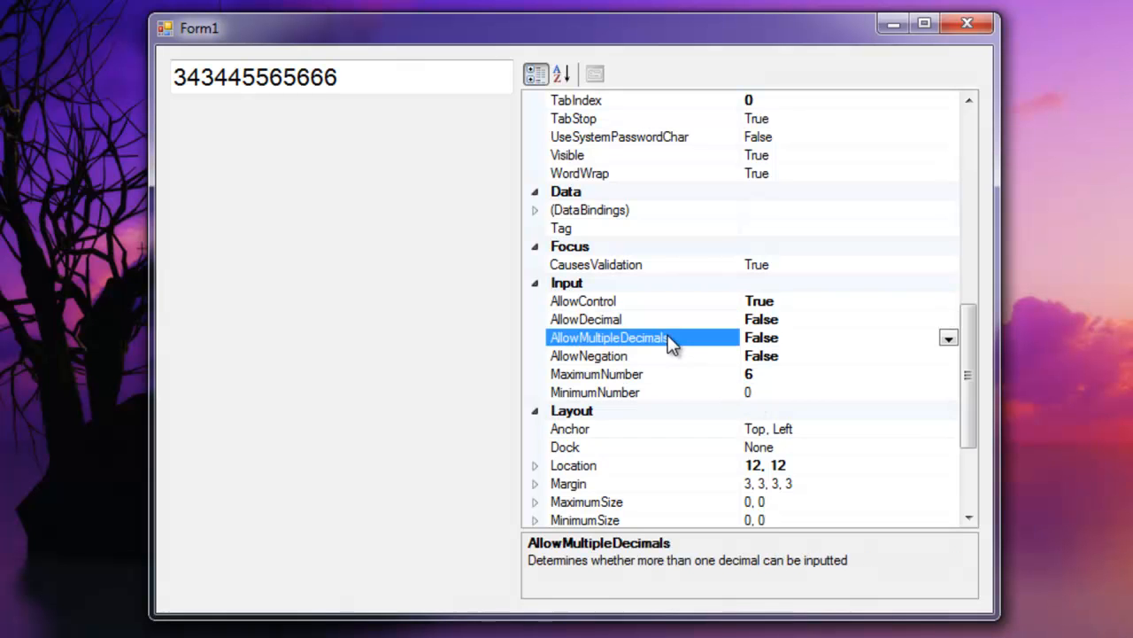
mouse_move(633, 354)
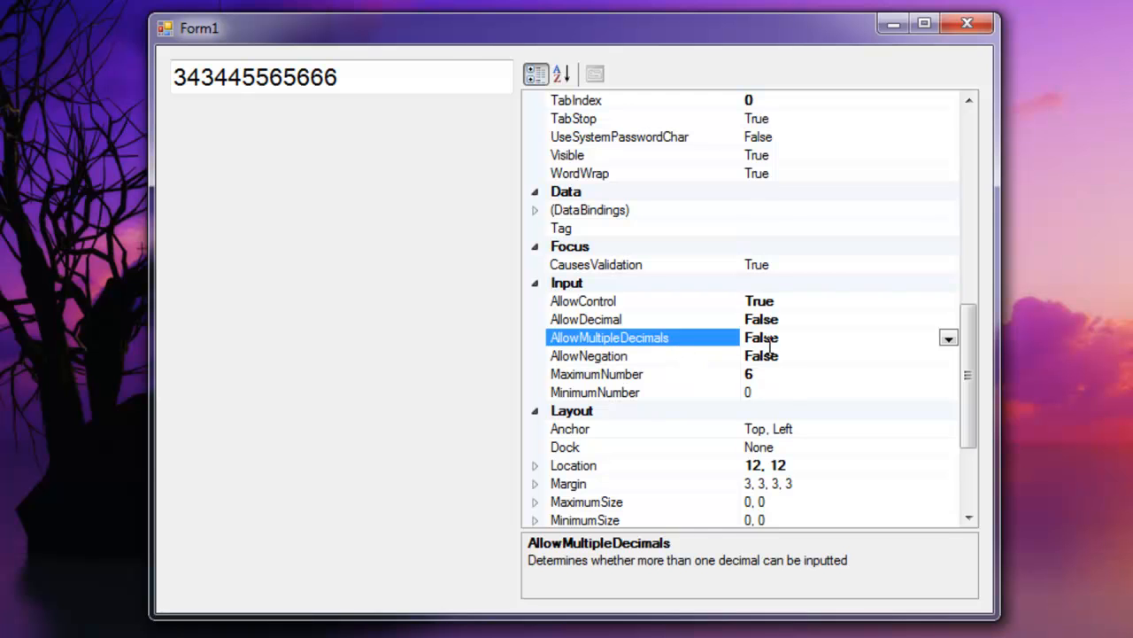
click(585, 319)
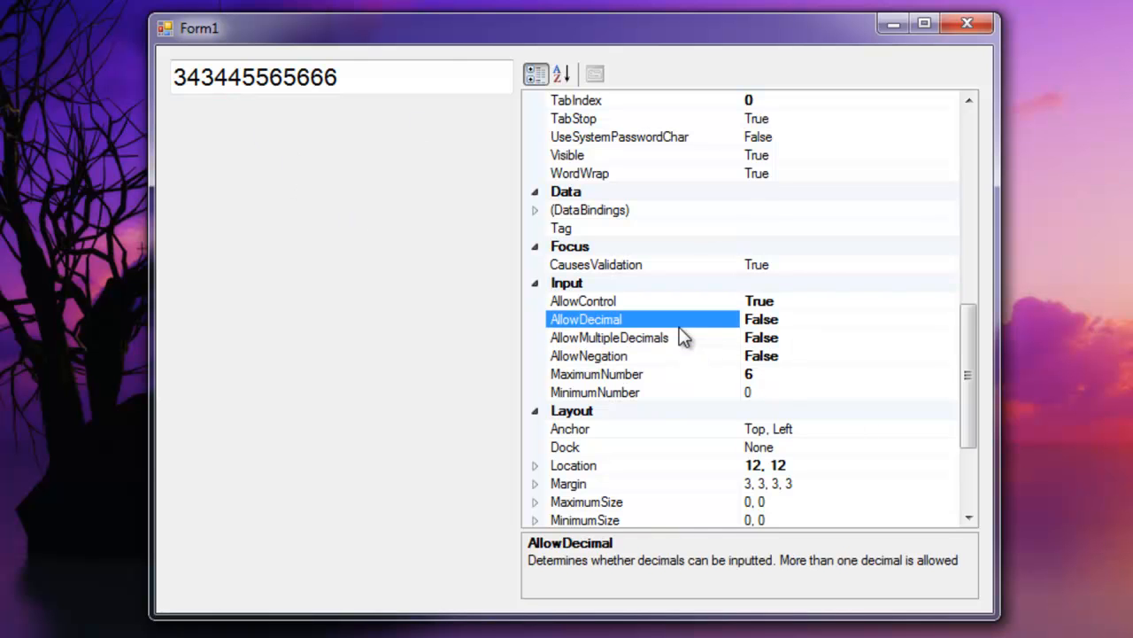
click(609, 337)
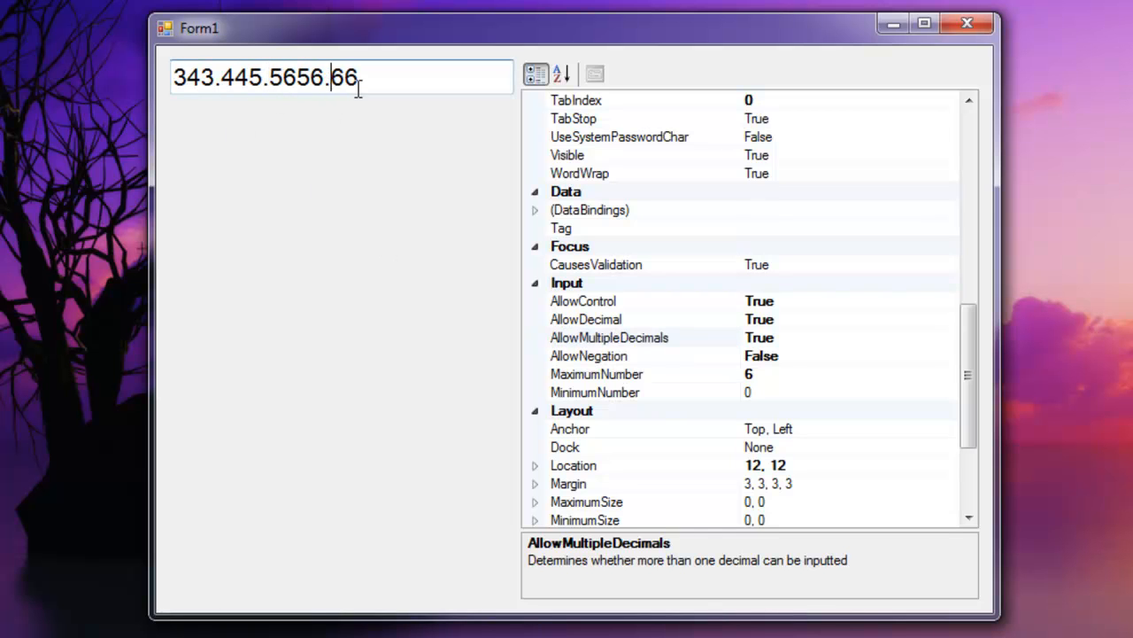
click(609, 338)
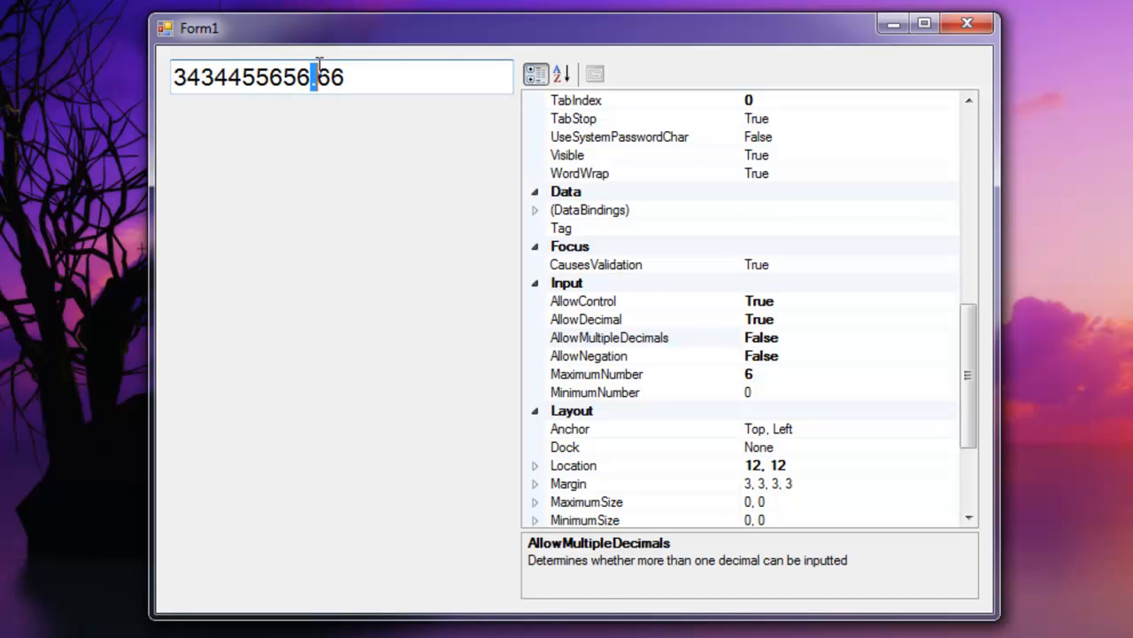
mouse_move(677, 372)
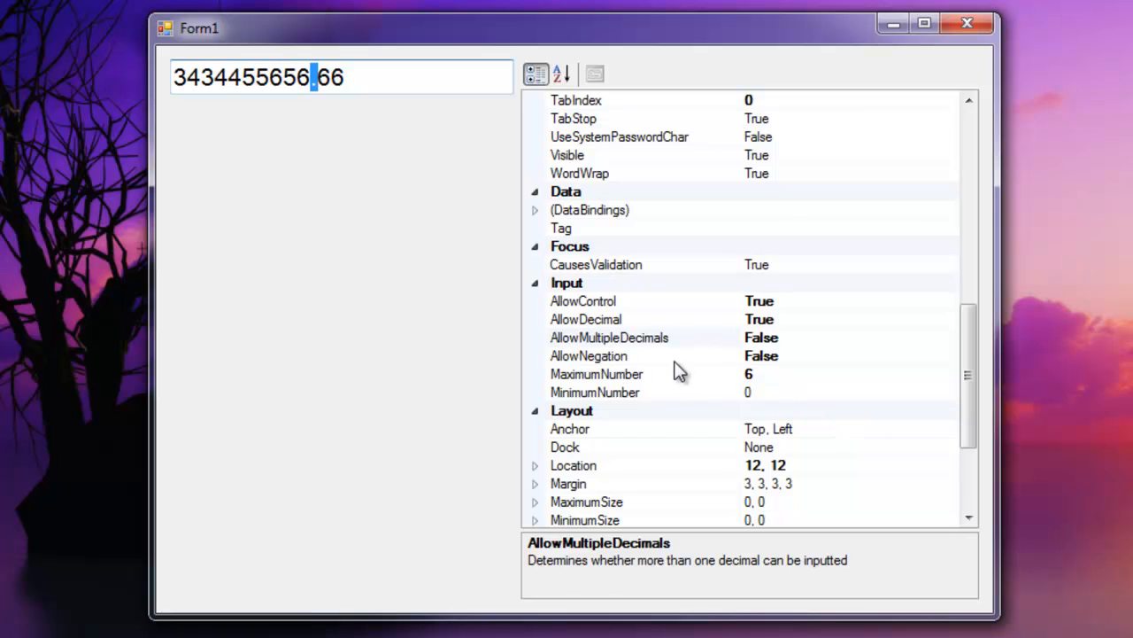
Step: Switch AllowNegation on to show -3434455656.66, then off to restore 3434455656.66
click(589, 355)
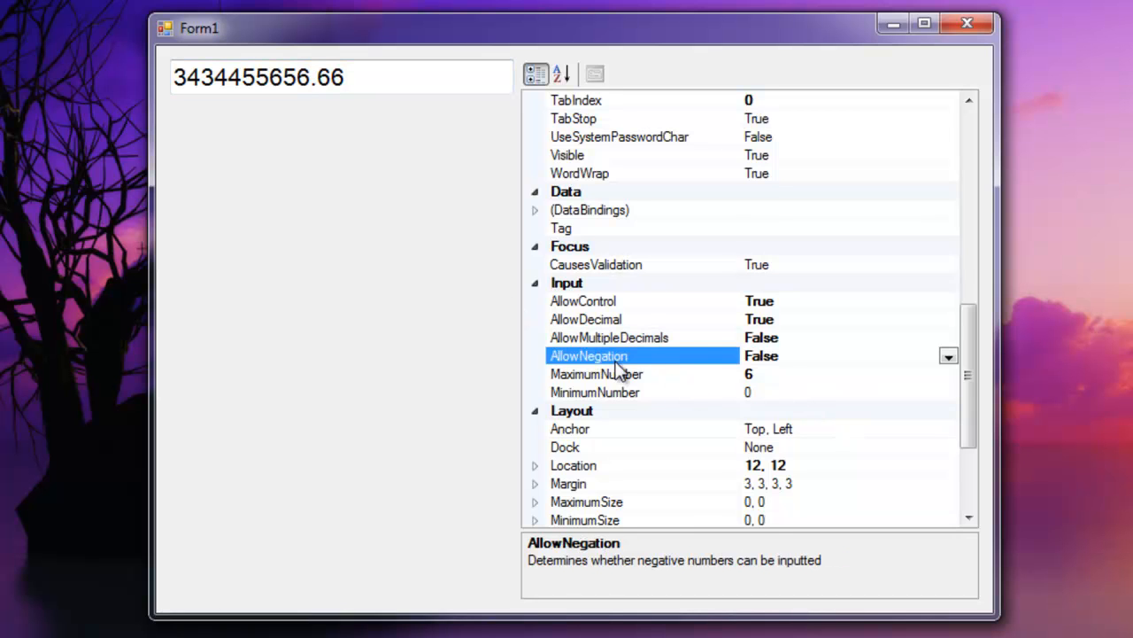
mouse_move(684, 385)
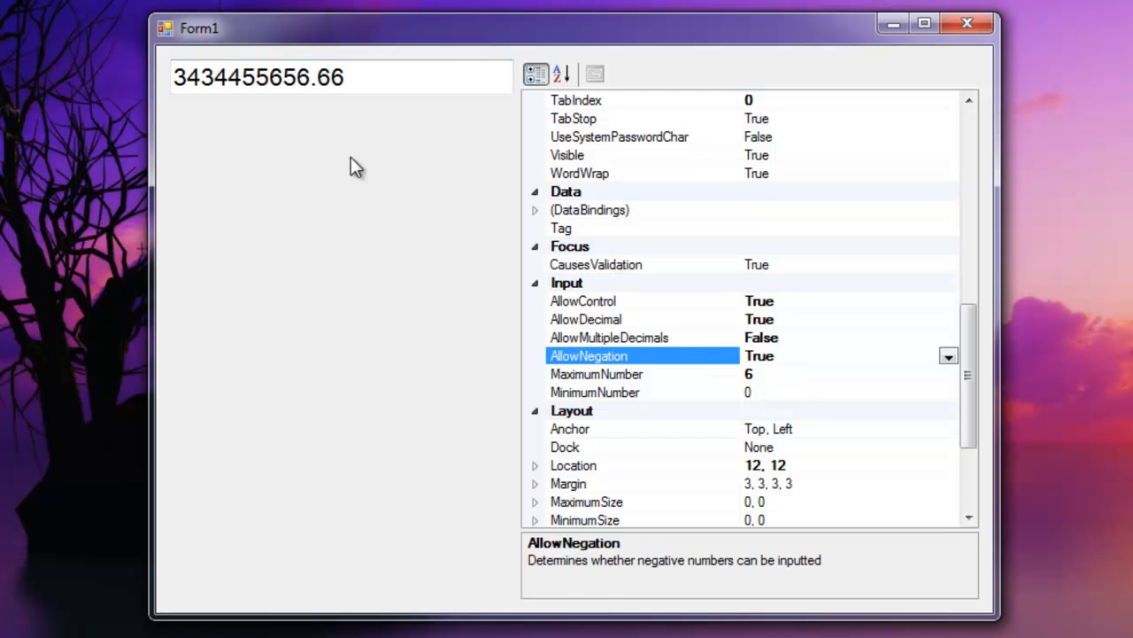
text(-)
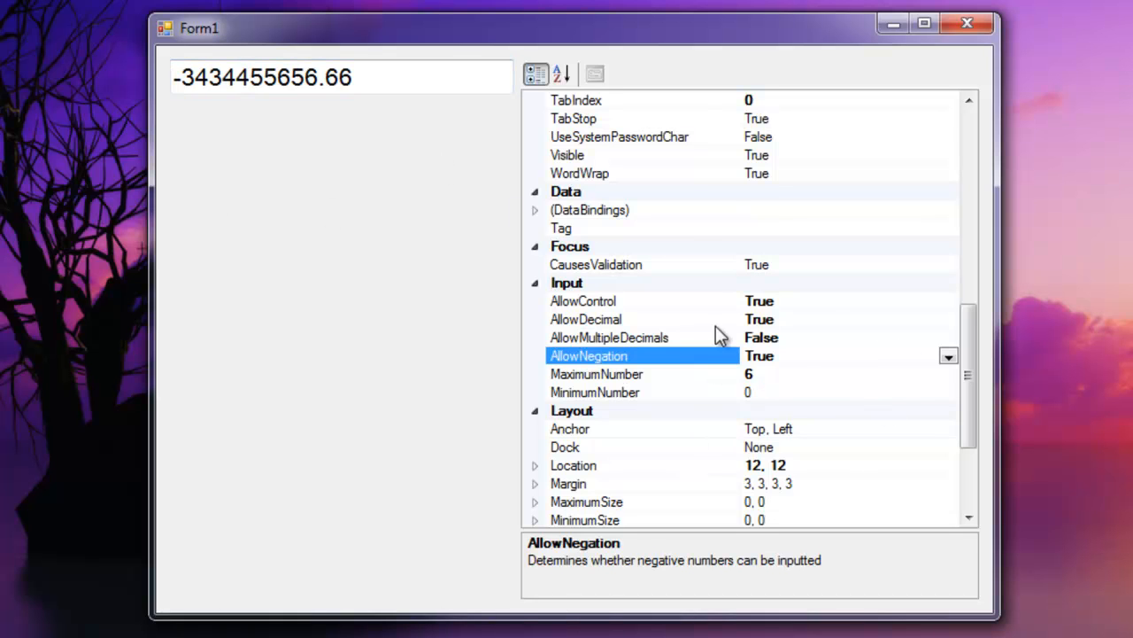
click(760, 355)
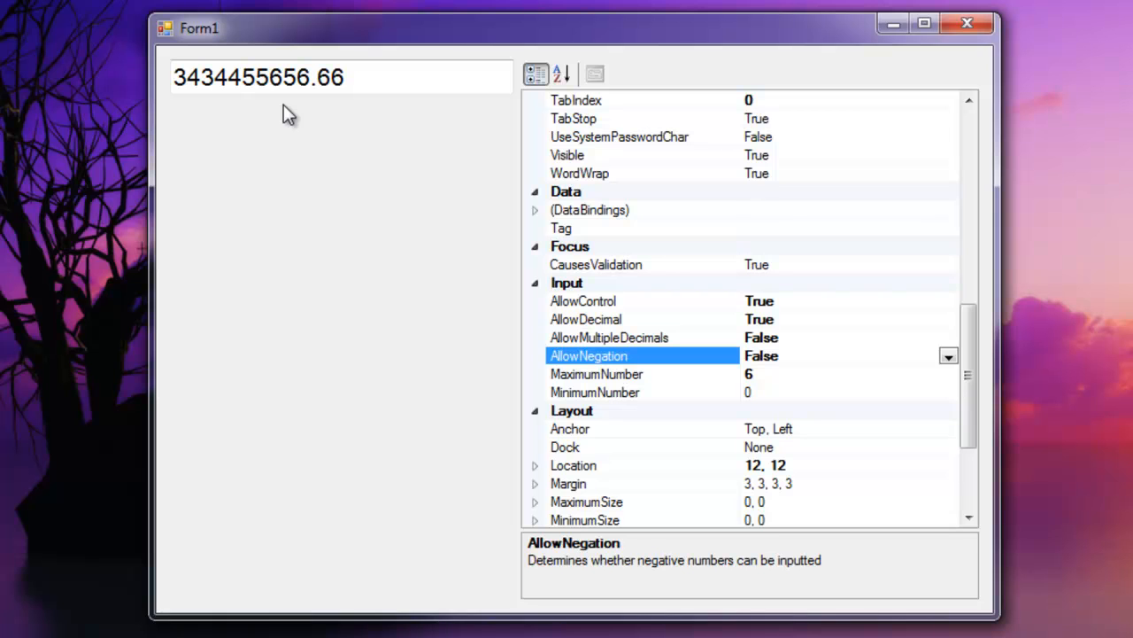
click(597, 373)
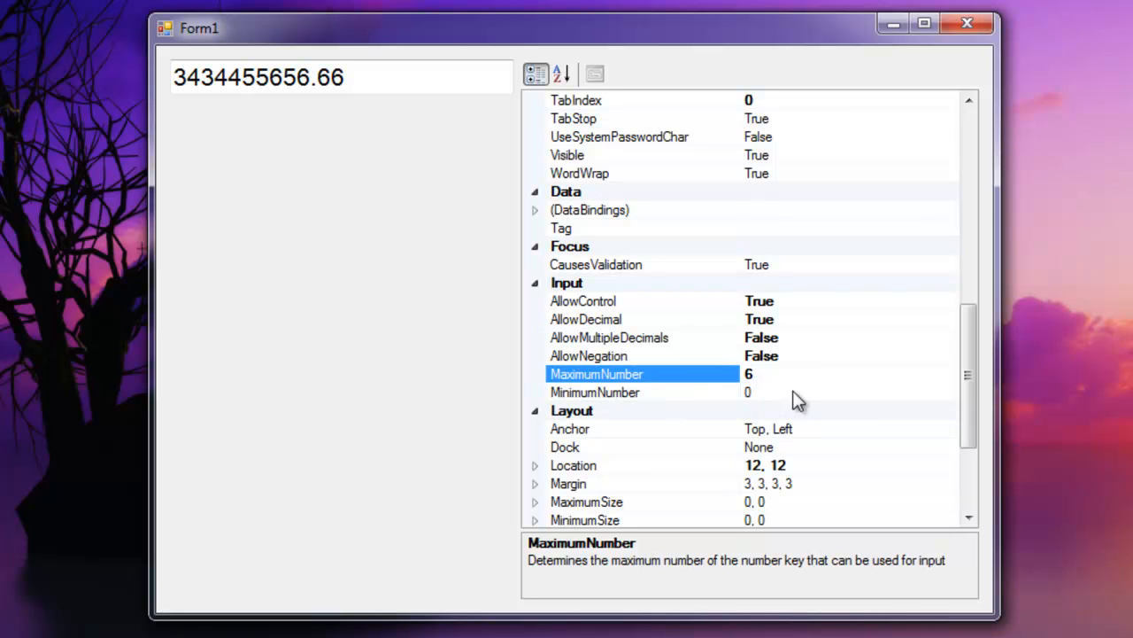
mouse_move(751, 403)
text(3)
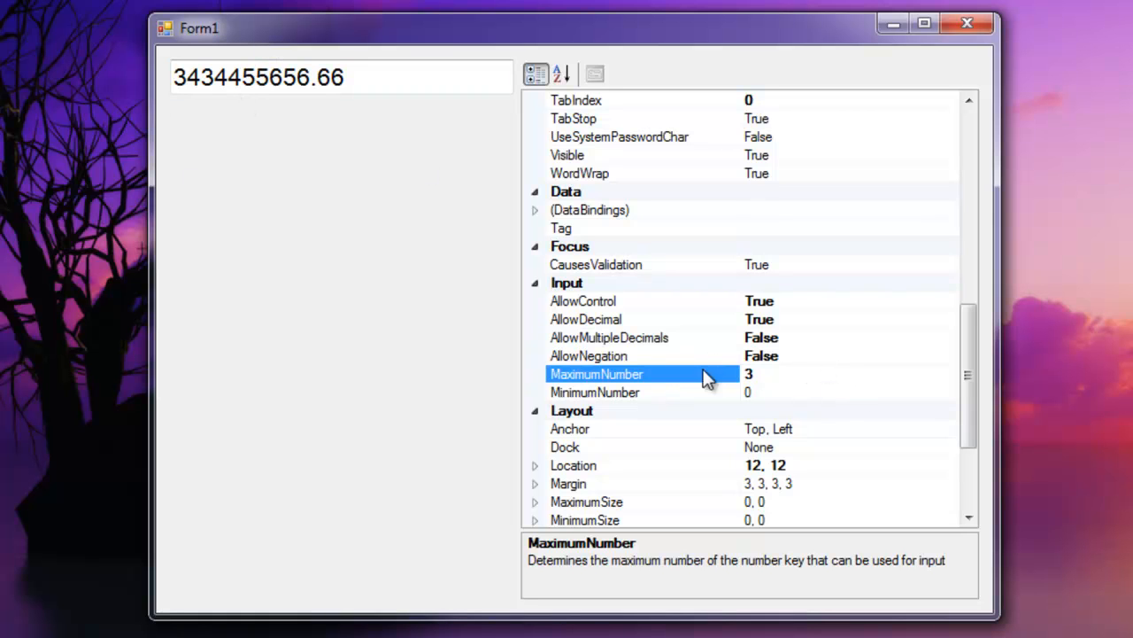
mouse_move(726, 389)
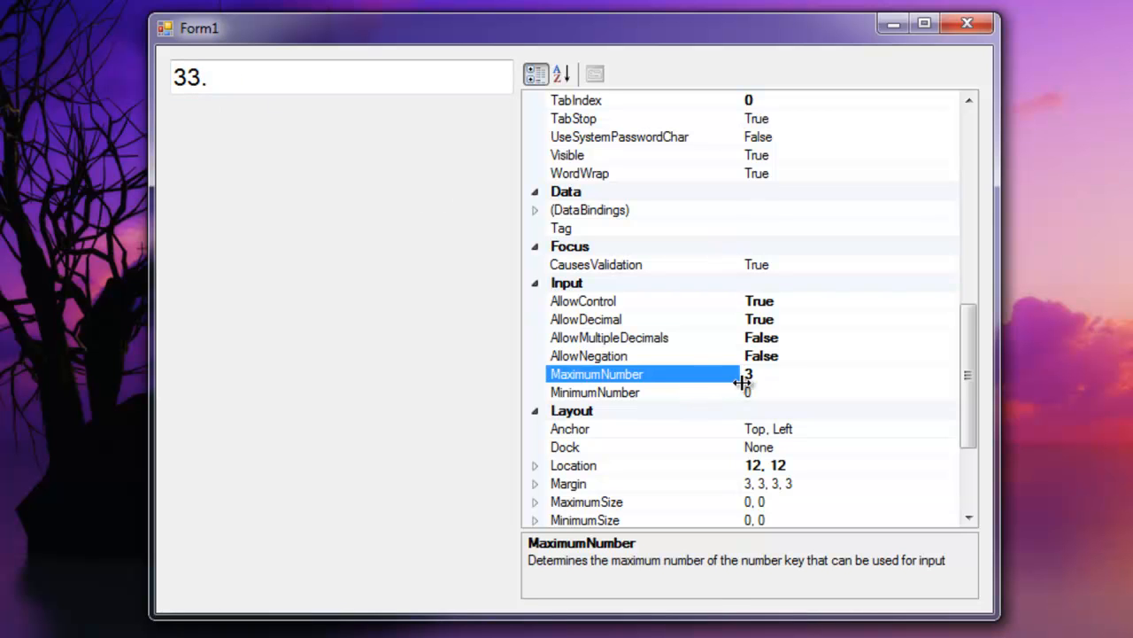
mouse_move(636, 414)
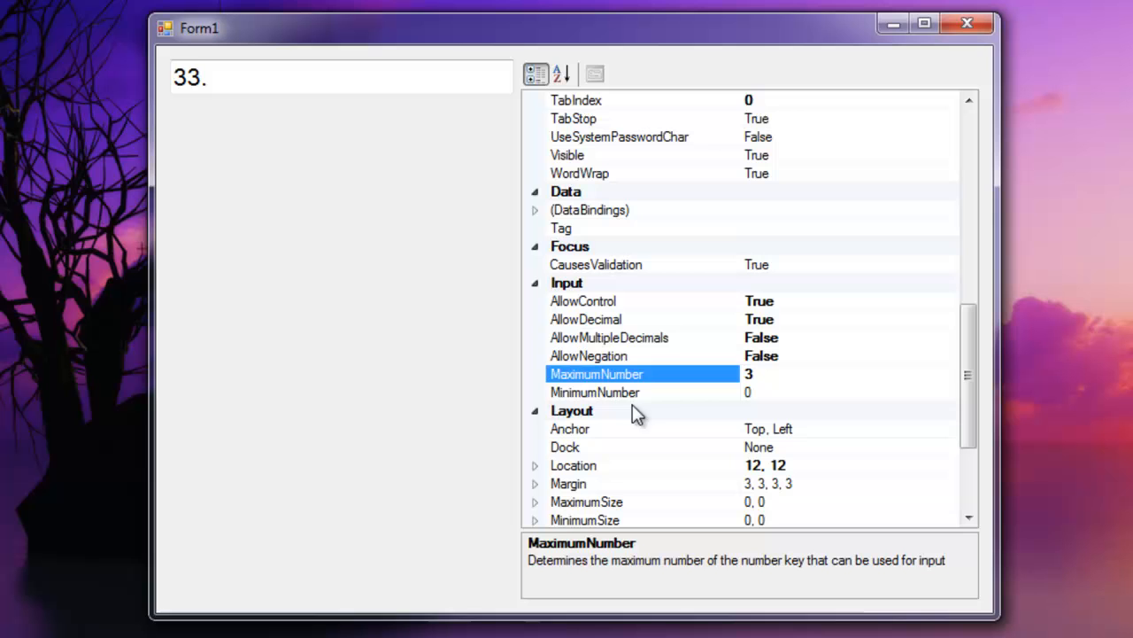
mouse_move(600, 321)
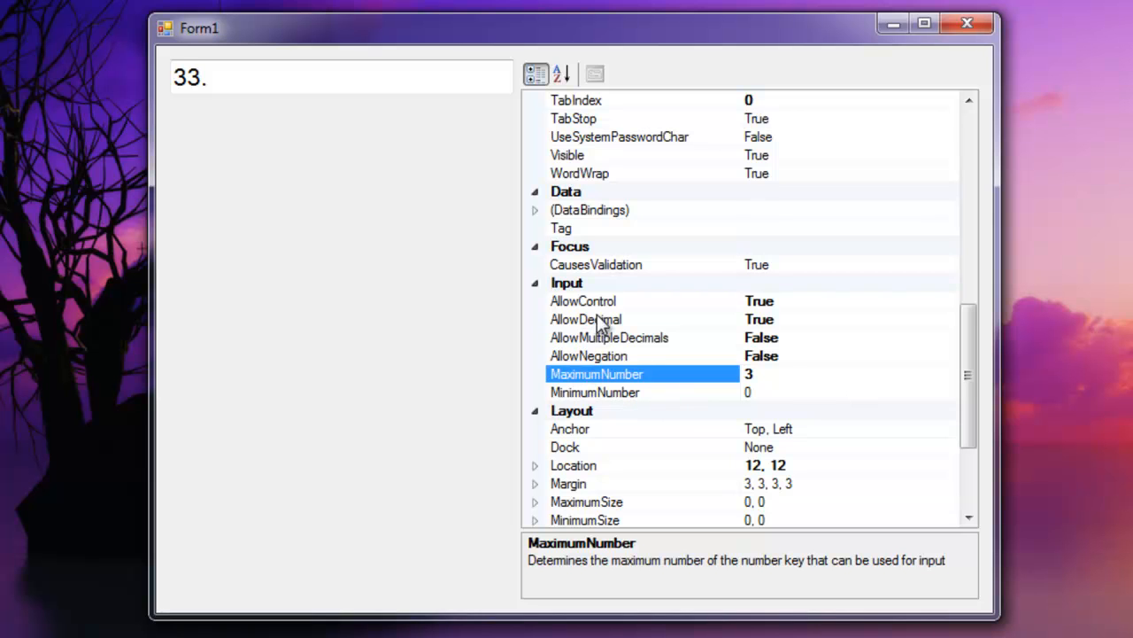
Step: Read the AllowControl description with MaximumNumber at 3 and '33.' in the field
click(583, 300)
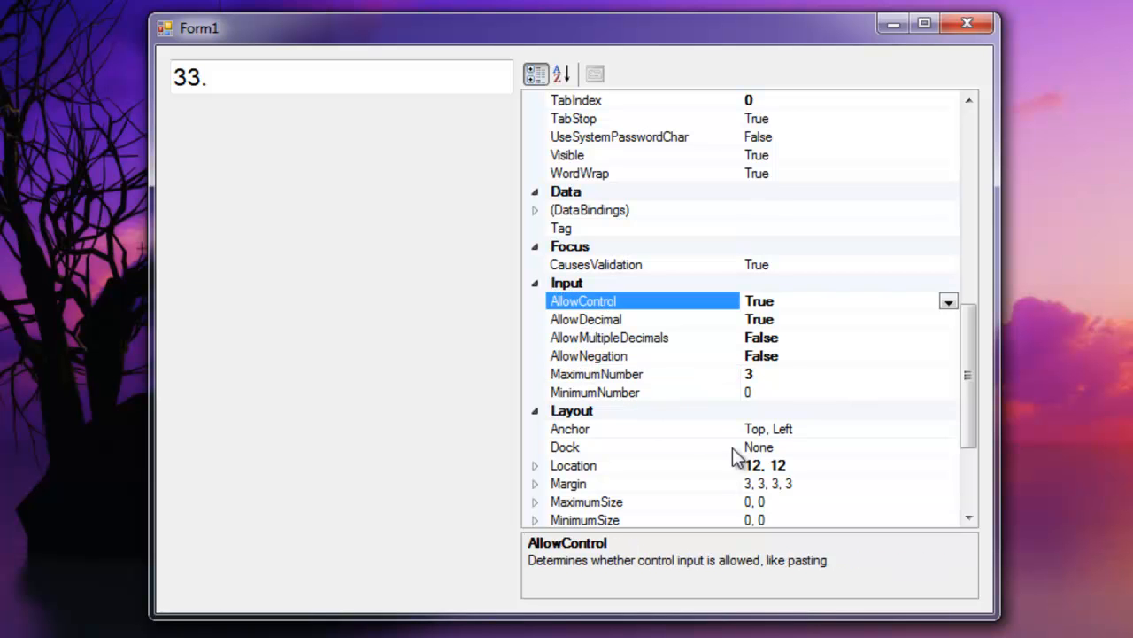
mouse_move(322, 148)
text(000)
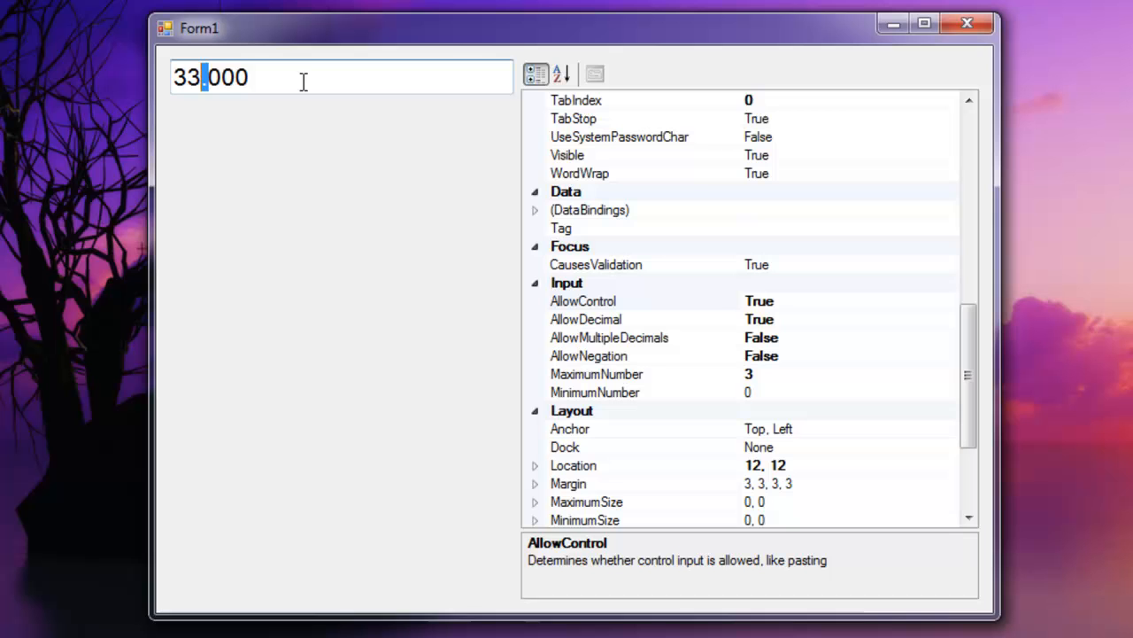
mouse_move(636, 176)
text(3.3)
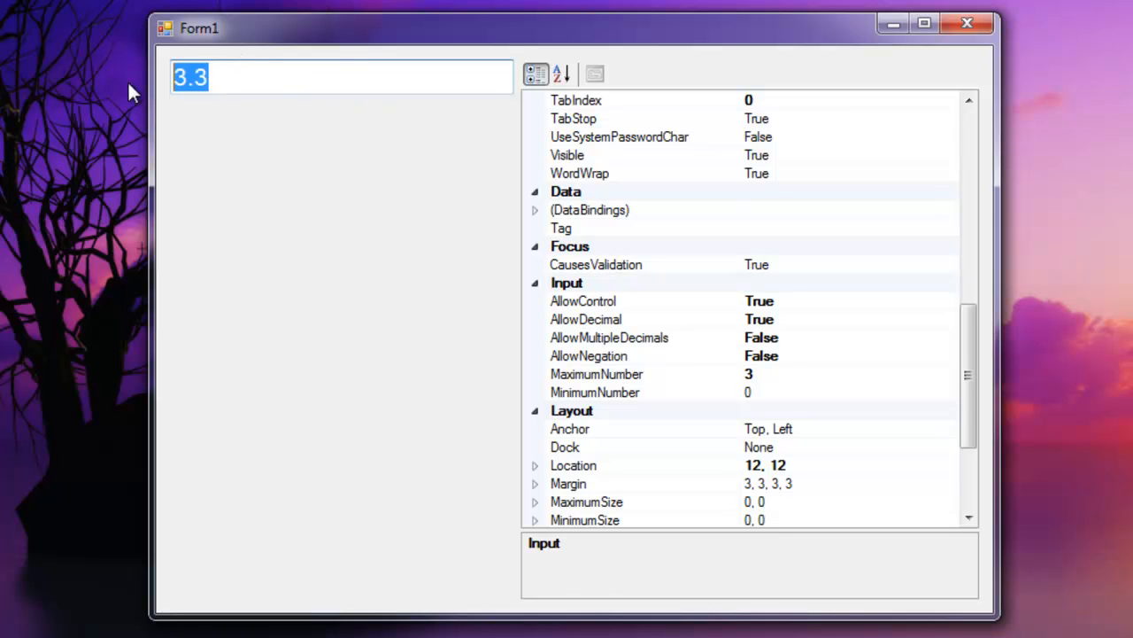
Step: Replace the field's number and read MinimumNumber's description, ending with '33.' entered
click(213, 78)
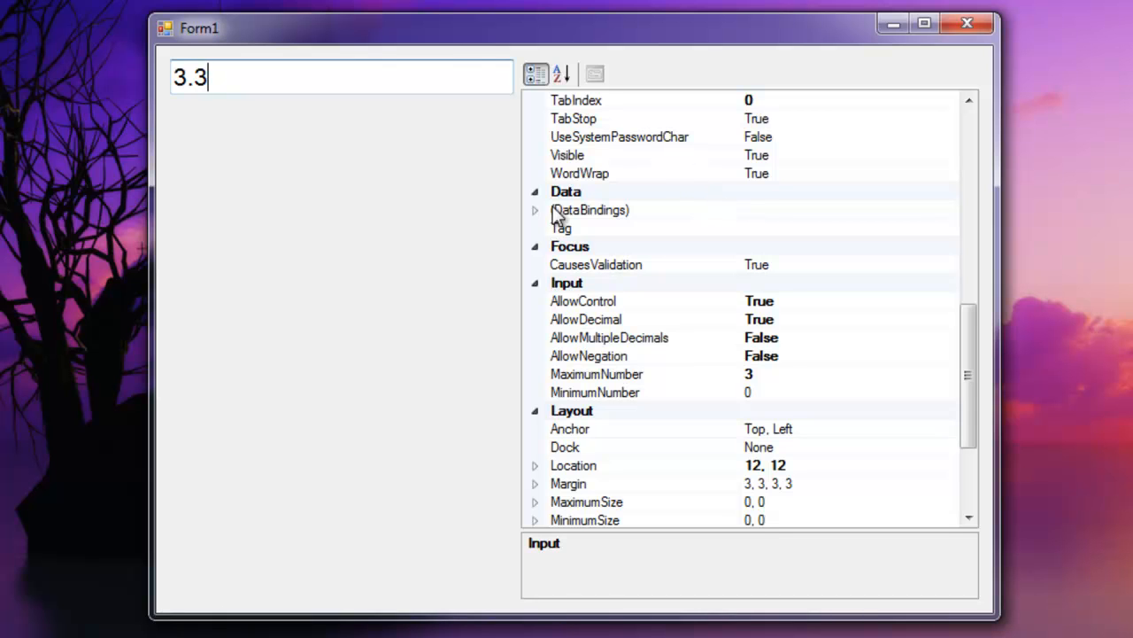
triple_click(190, 77)
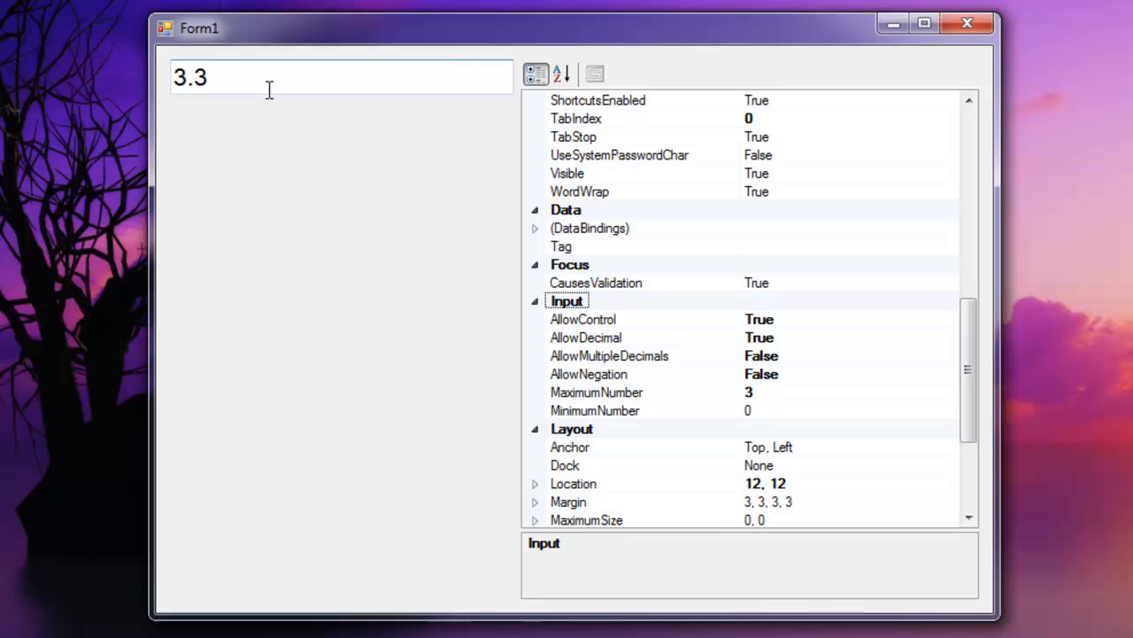
mouse_move(673, 419)
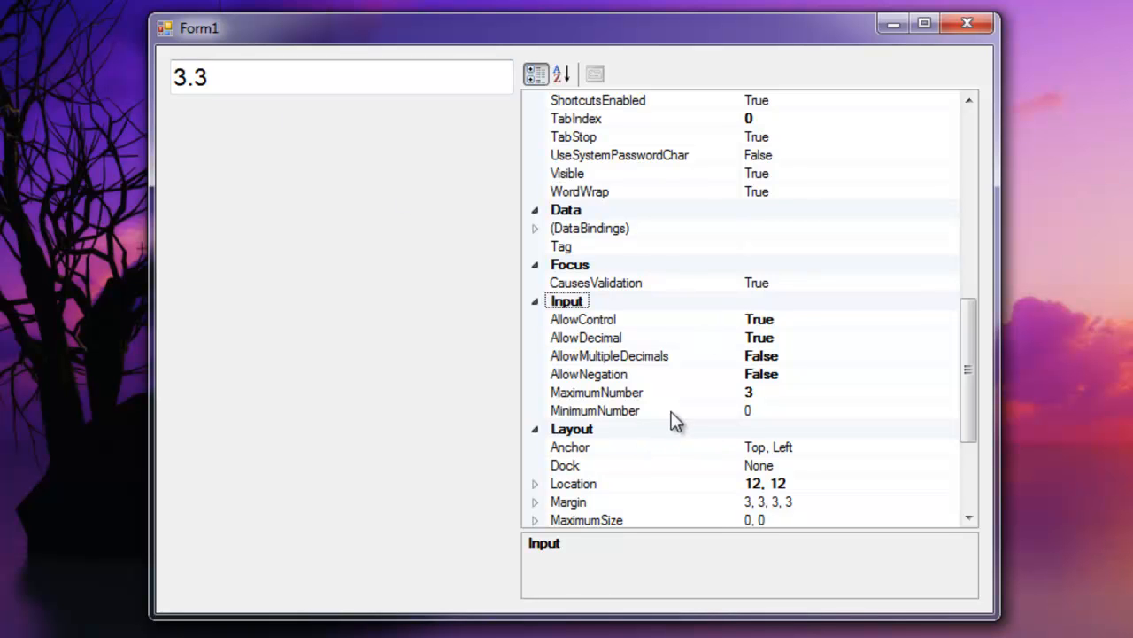
click(595, 410)
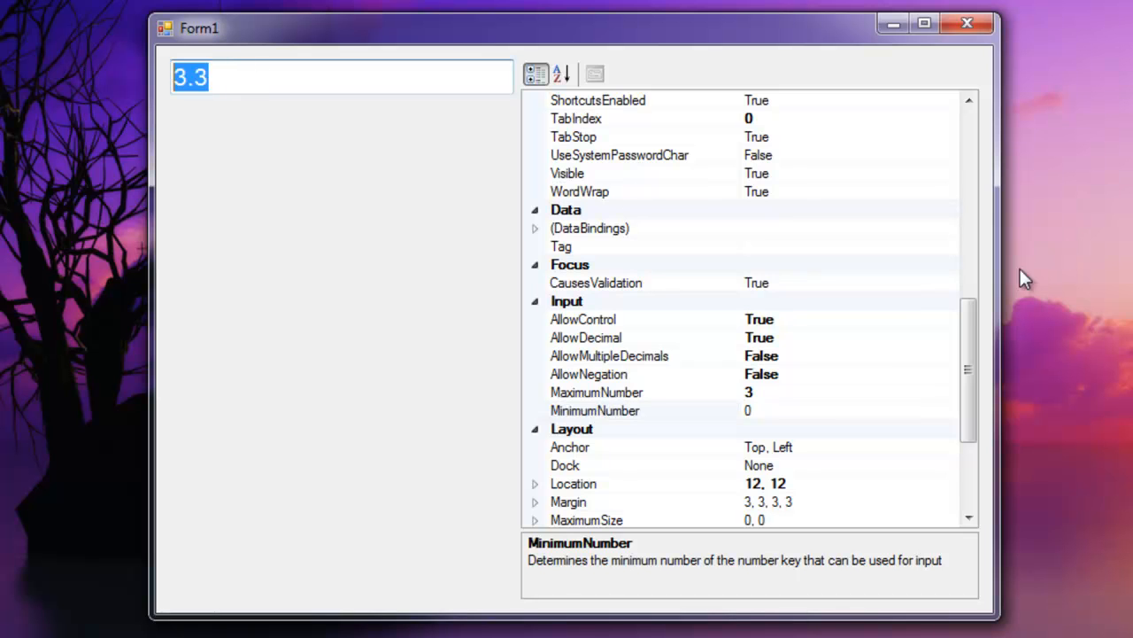
mouse_move(586, 359)
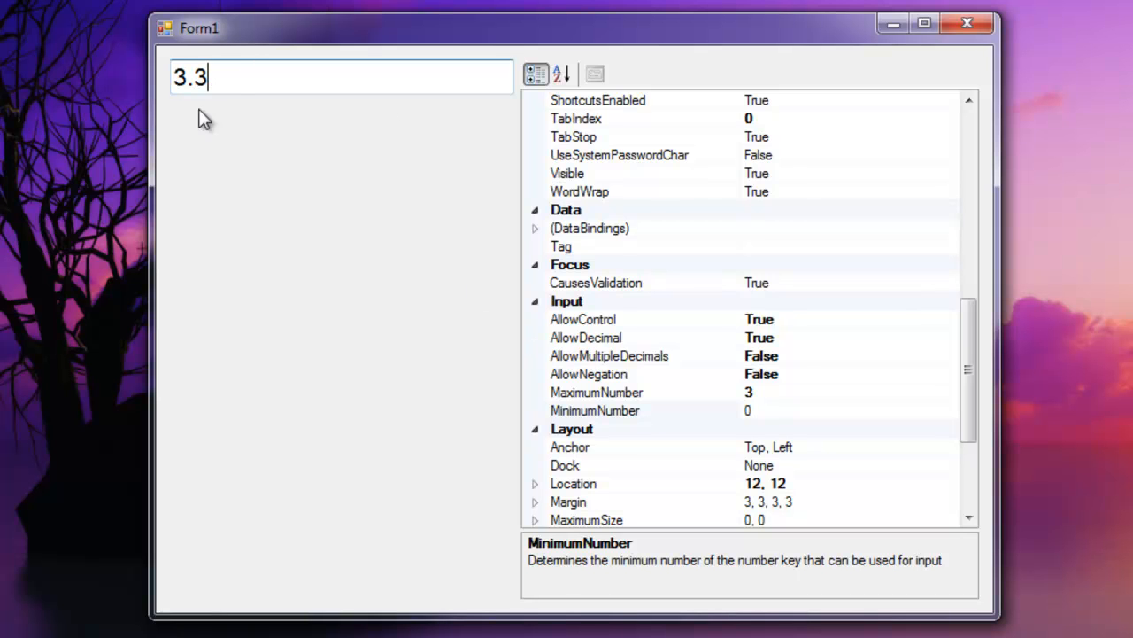
mouse_move(664, 372)
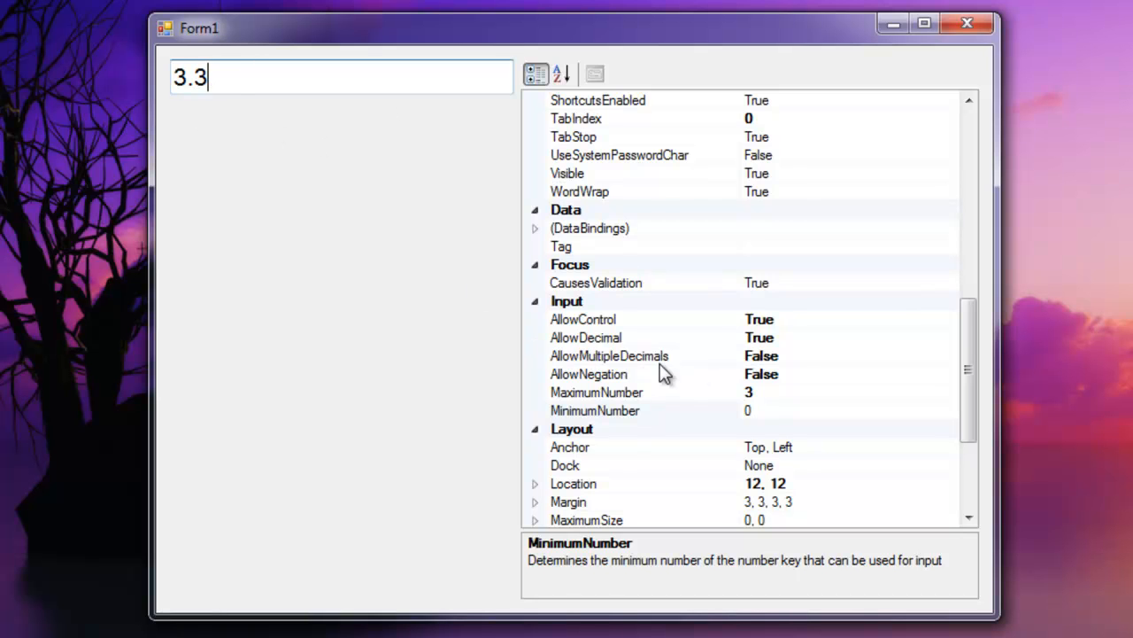
triple_click(189, 77)
text(33.)
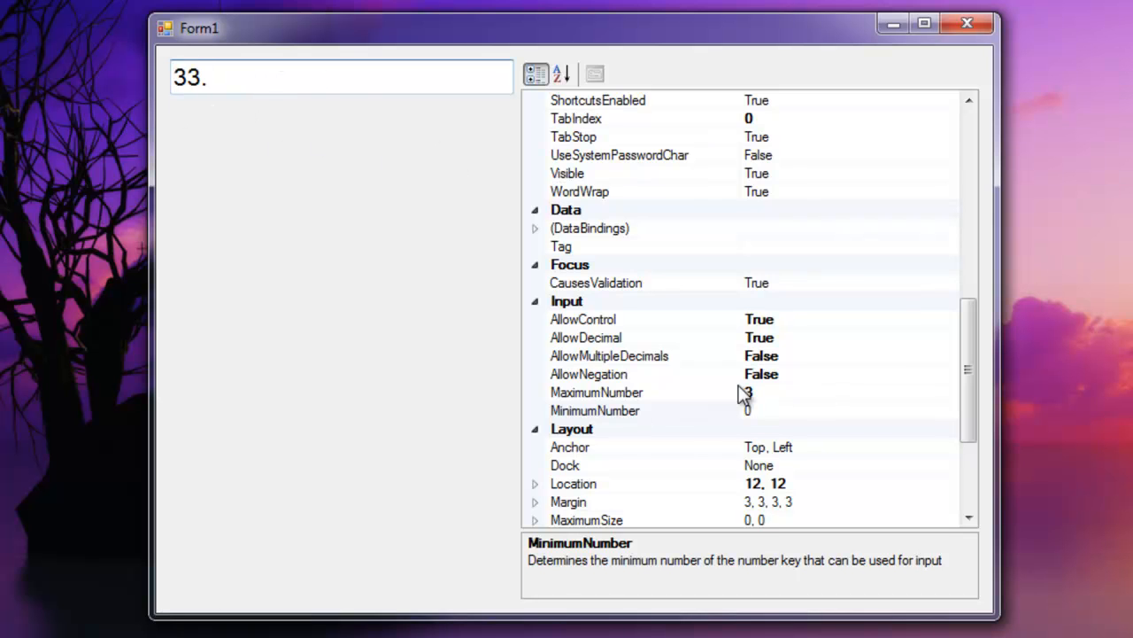
Step: Set MaximumNumber to 9, AllowNegation and AllowMultipleDecimals to True, then empty the field
click(596, 391)
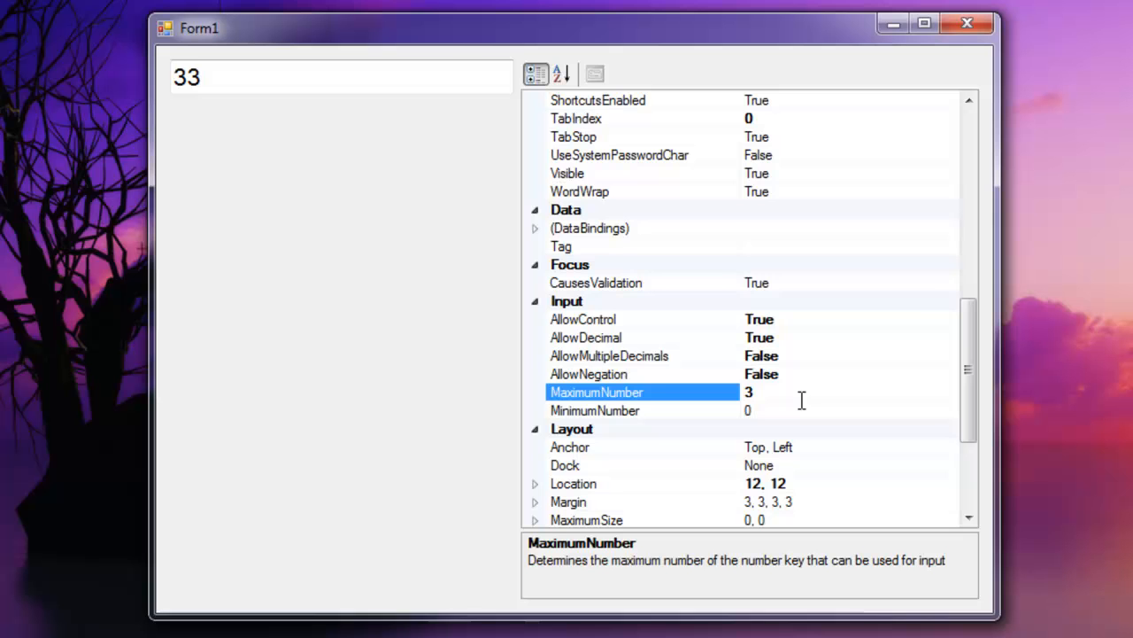
click(589, 374)
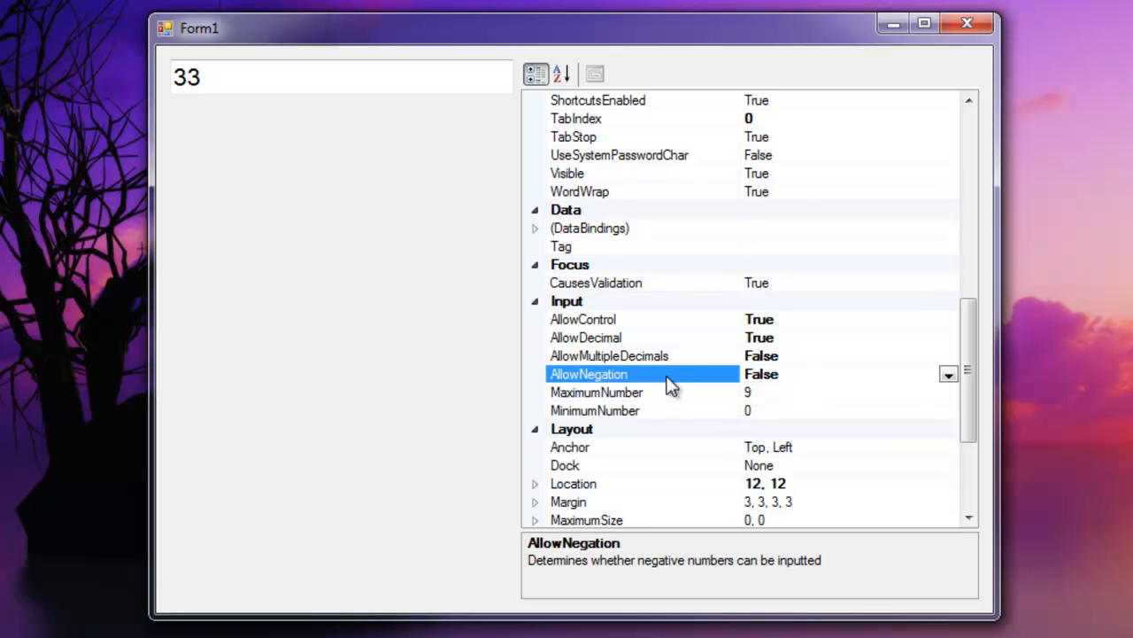
click(609, 356)
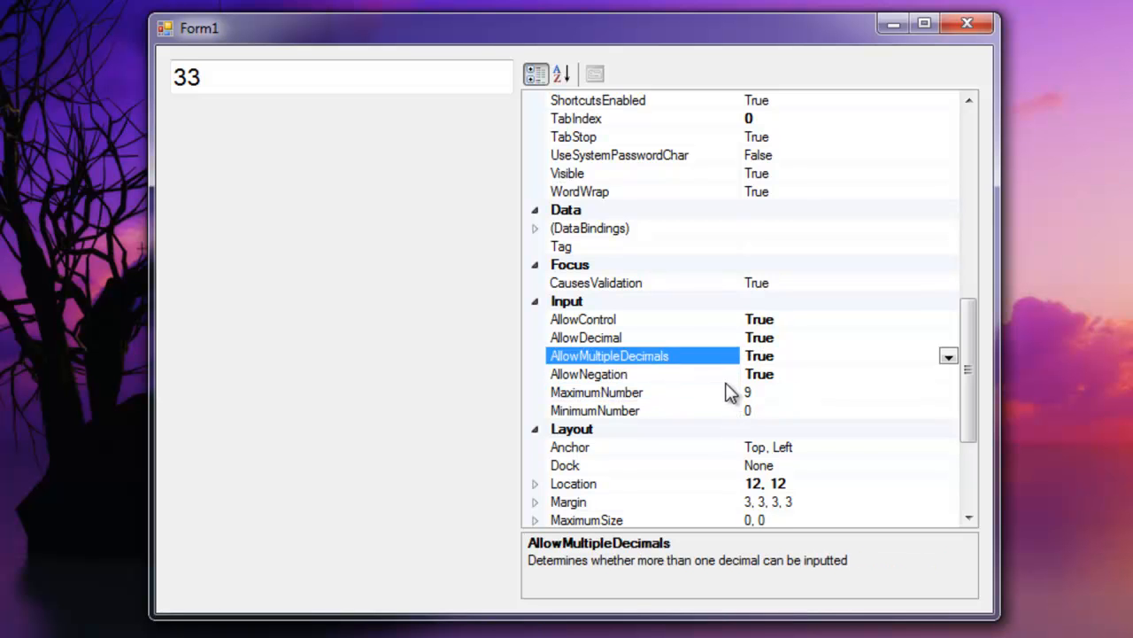
mouse_move(381, 128)
text(434.4556576.6767.)
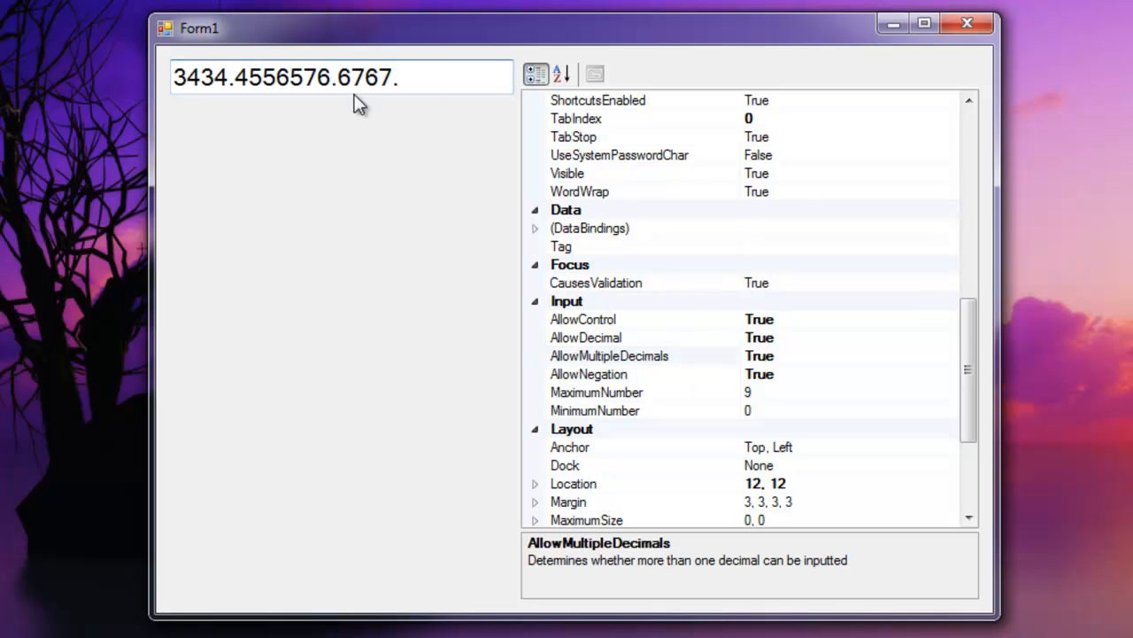
click(332, 78)
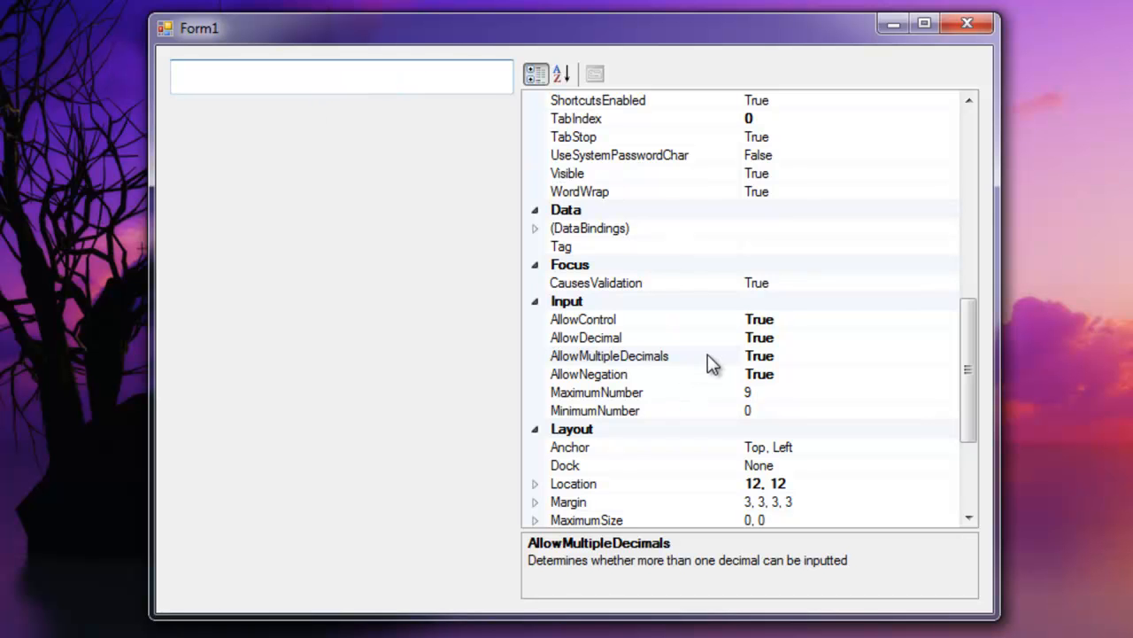
click(606, 355)
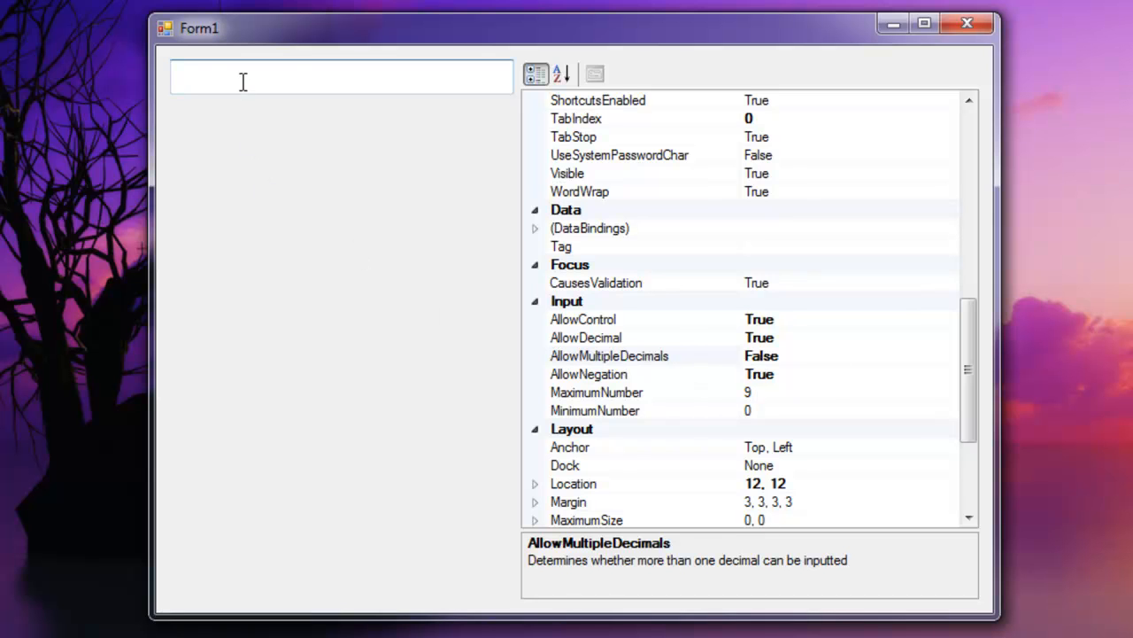
text(343445565766767.)
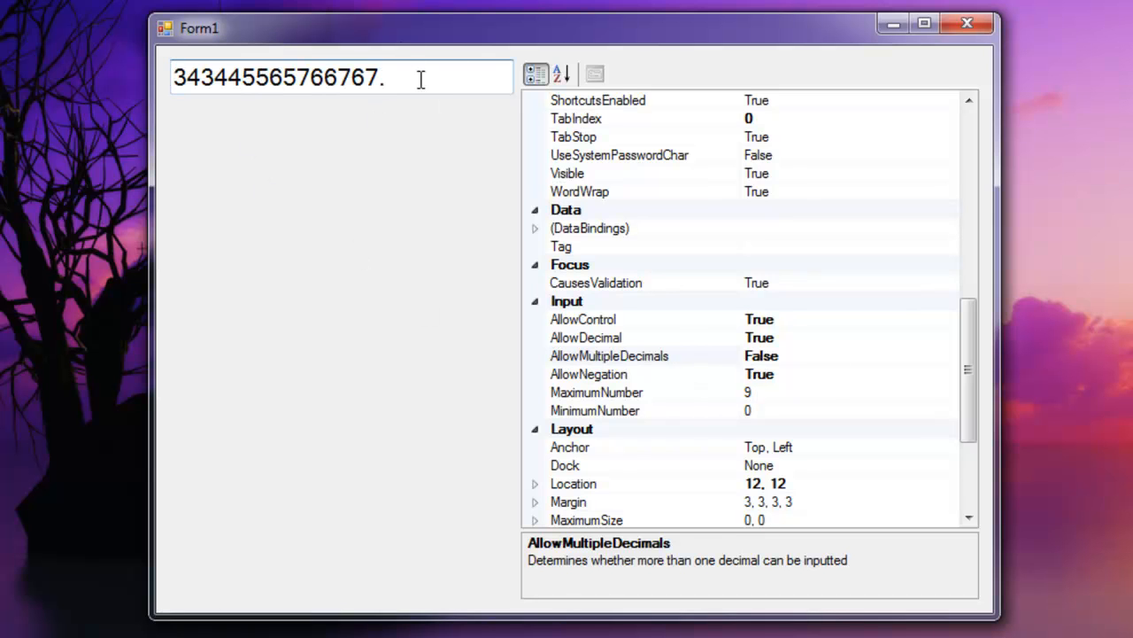